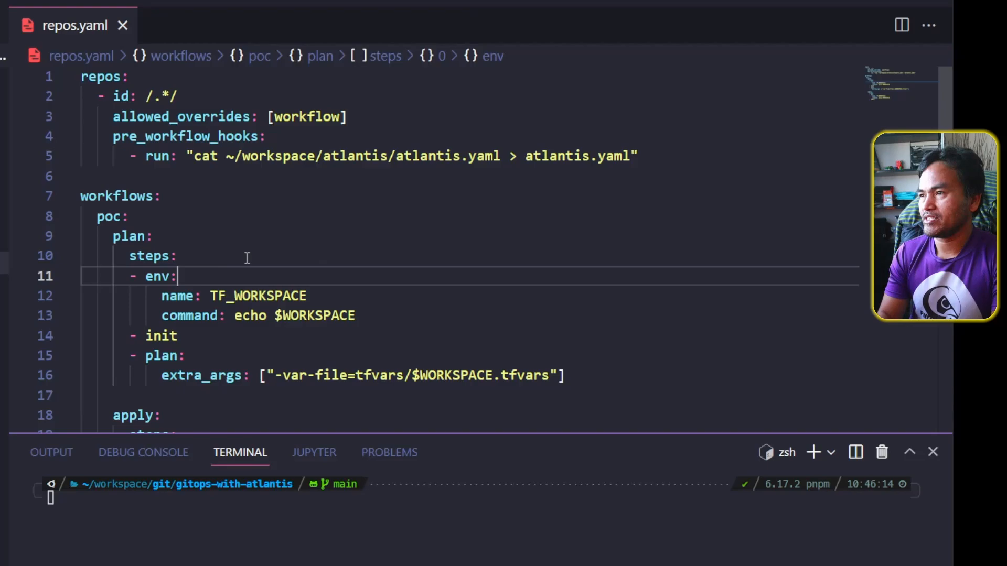
Step: Write the terragrunt workflow's plan steps with TF_WORKSPACE env and '- run: terragrunt plan -input=false'
{"action": "scroll", "scroll_direction": "down", "scroll_amount": 3}
{"action": "type", "text": "terragrunt:"}
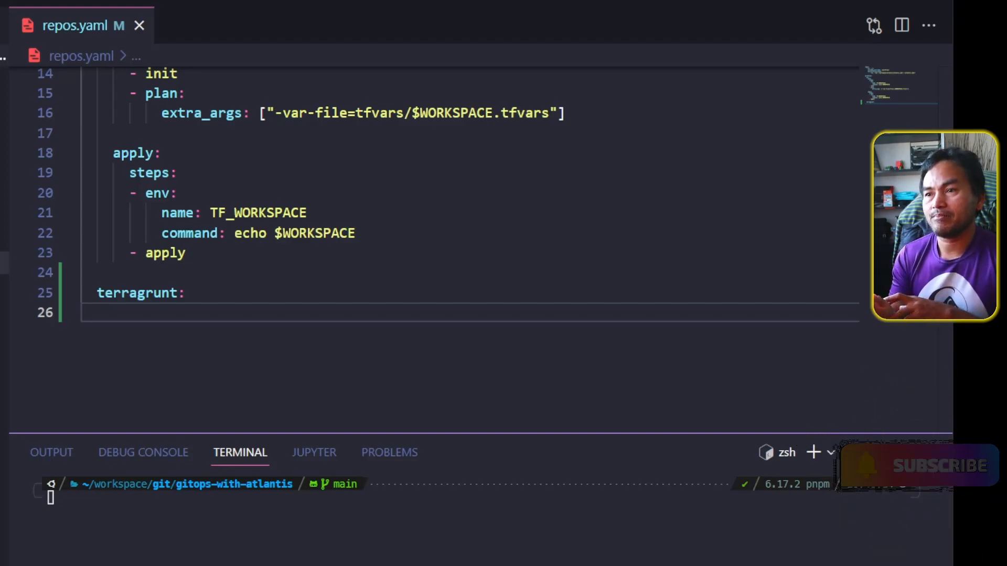
{"action": "type", "text": "plan:"}
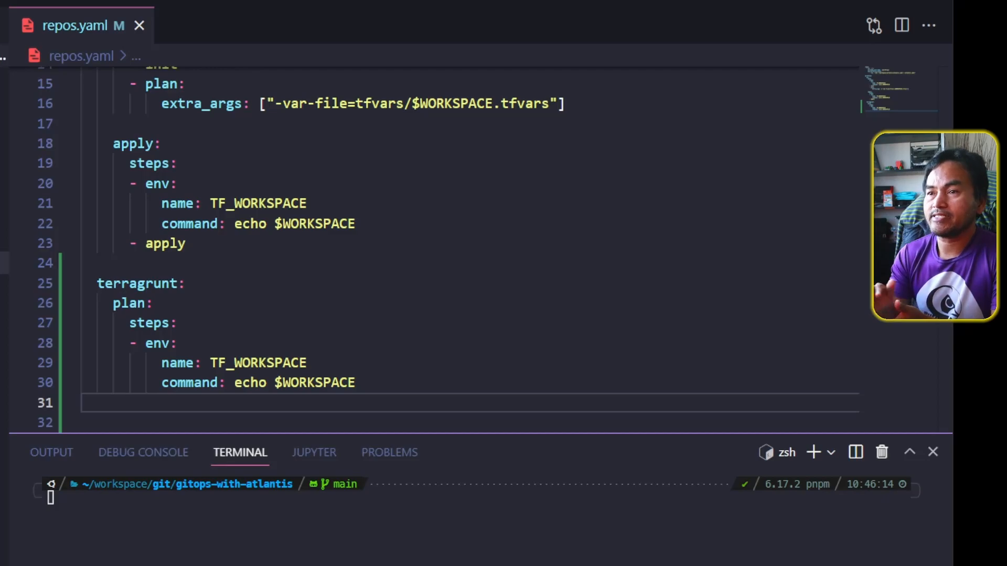
{"action": "type", "text": "- run:"}
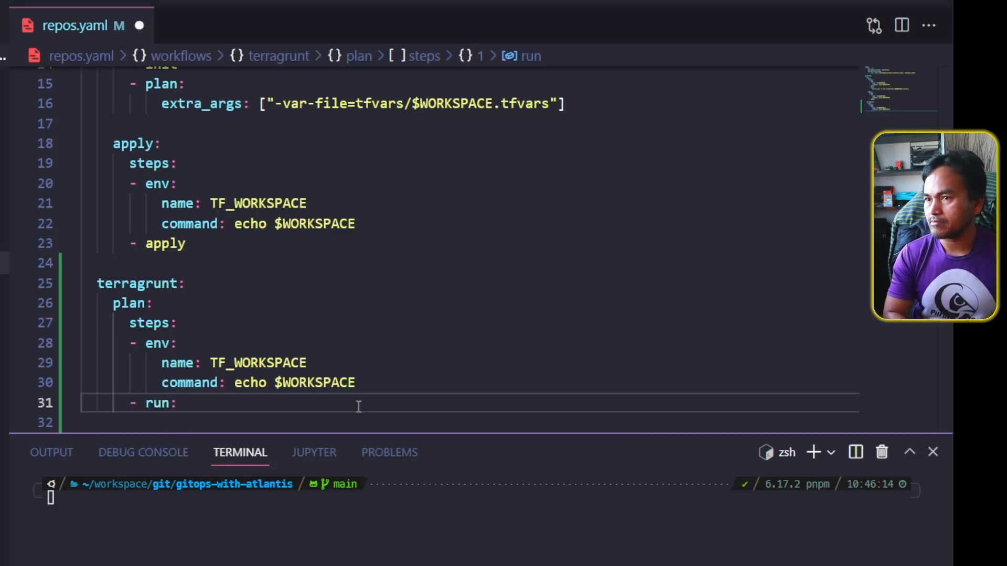
{"action": "type", "text": "terragrunt plan -input=false"}
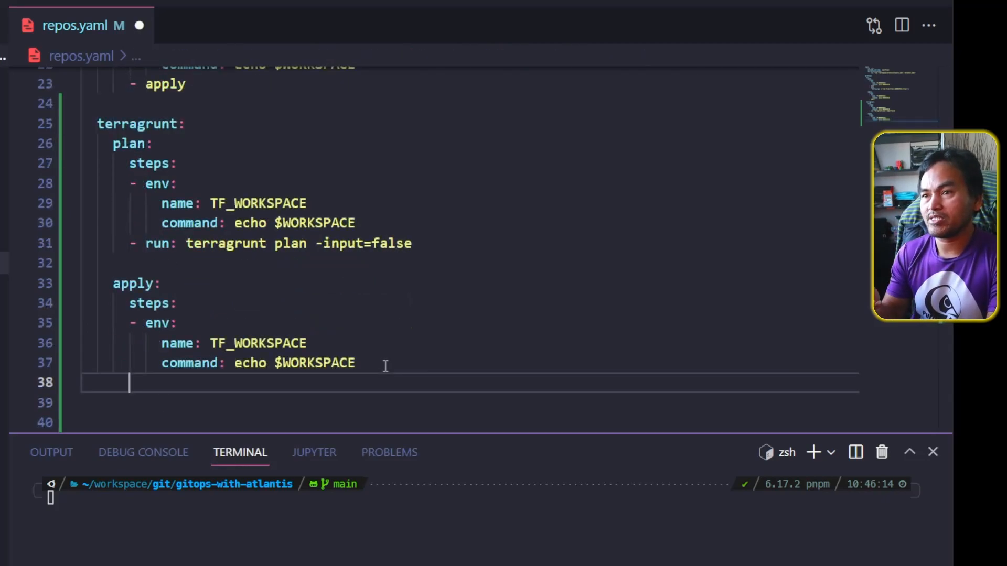
Step: Finish the apply steps with '- run: terragrunt apply -input=false'
{"action": "type", "text": "- run: terragrunt apply -input=false"}
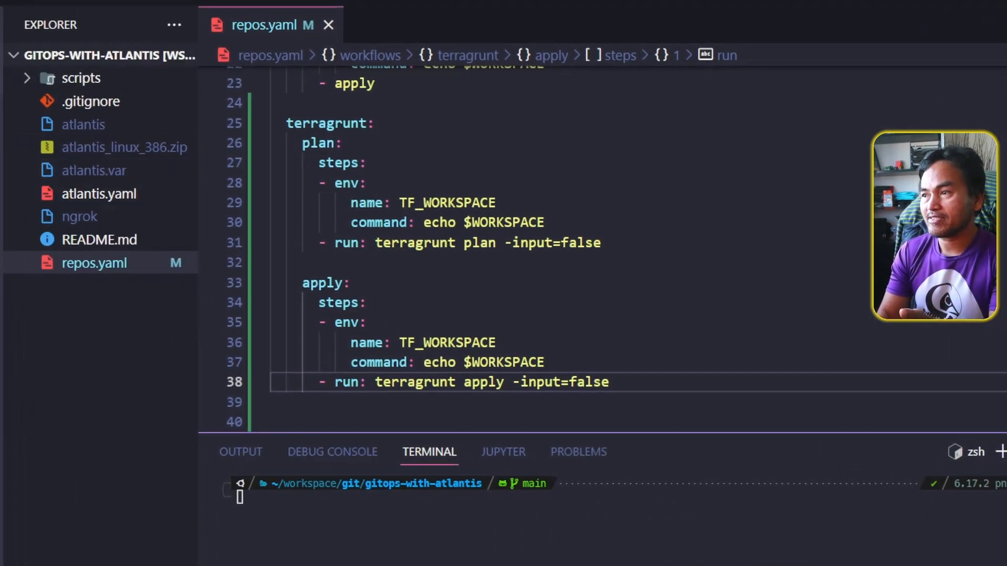
Step: In atlantis.yaml, change the poc project's workflow from poc to terragrunt
{"action": "left_click", "coordinate": [99, 193]}
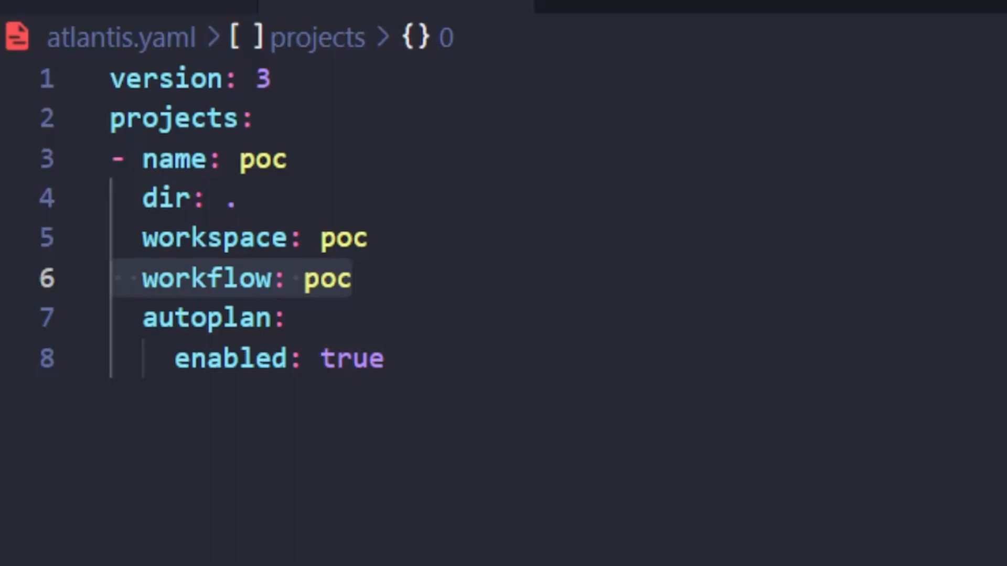
{"action": "type", "text": "terragrunt"}
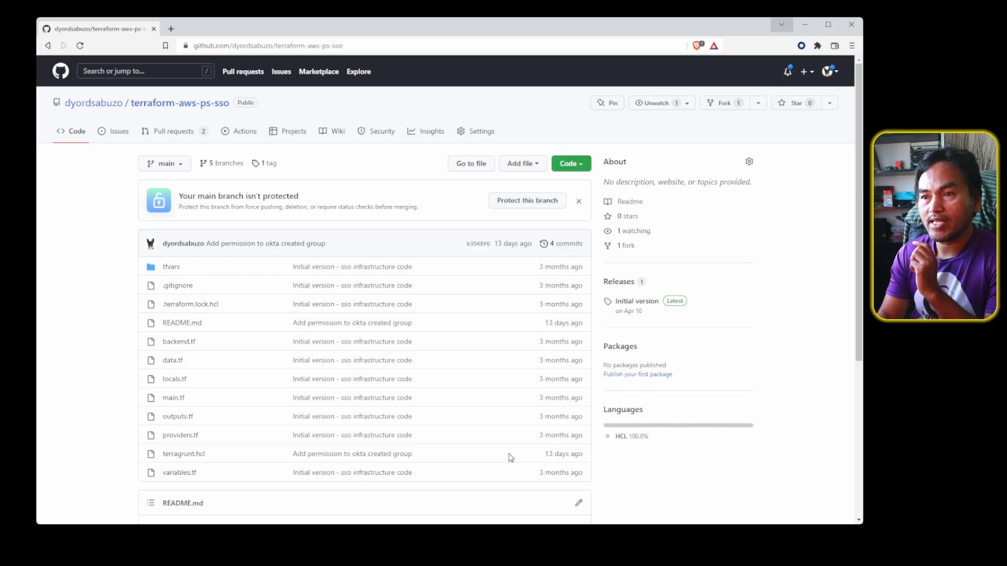
Step: Edit the existing ngrok webhook under Settings > Webhooks and update it unchanged
{"action": "left_click", "coordinate": [480, 131]}
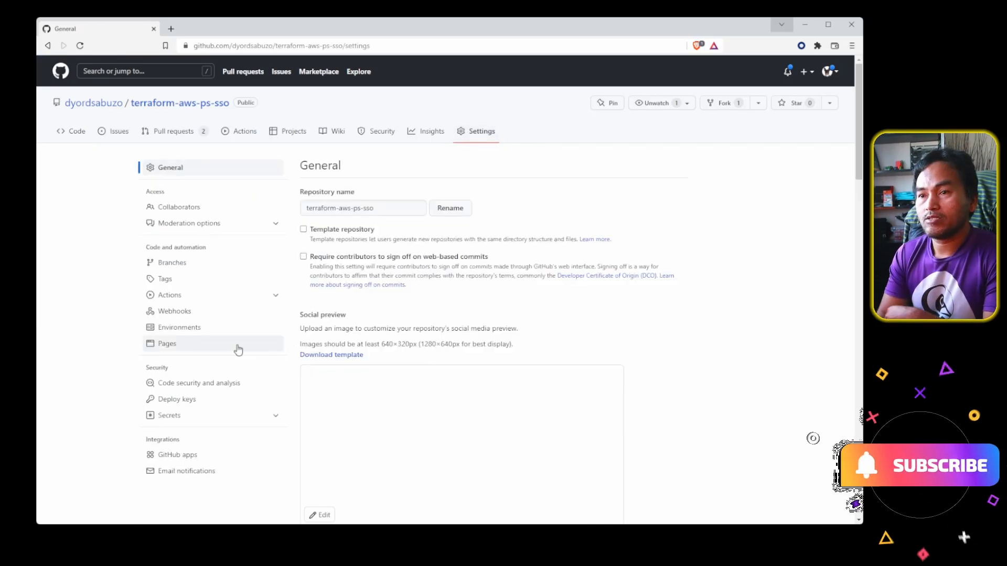
{"action": "left_click", "coordinate": [175, 311]}
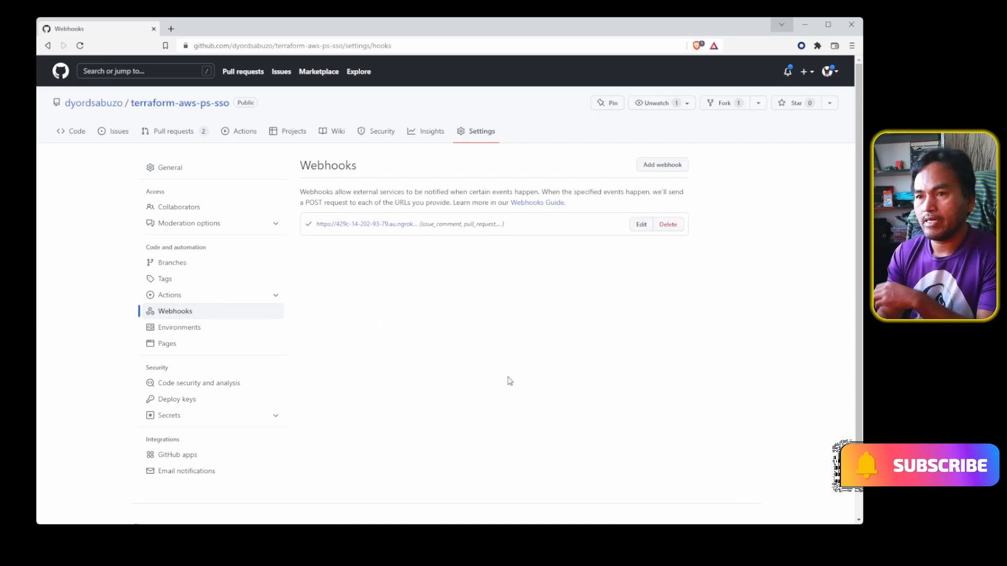
{"action": "mouse_move", "coordinate": [583, 270]}
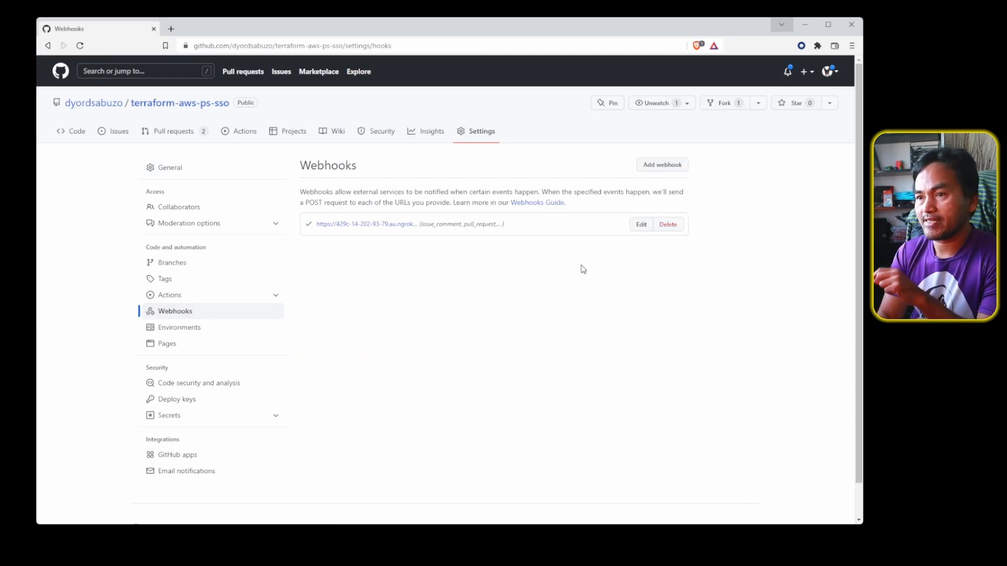
{"action": "left_click", "coordinate": [366, 223]}
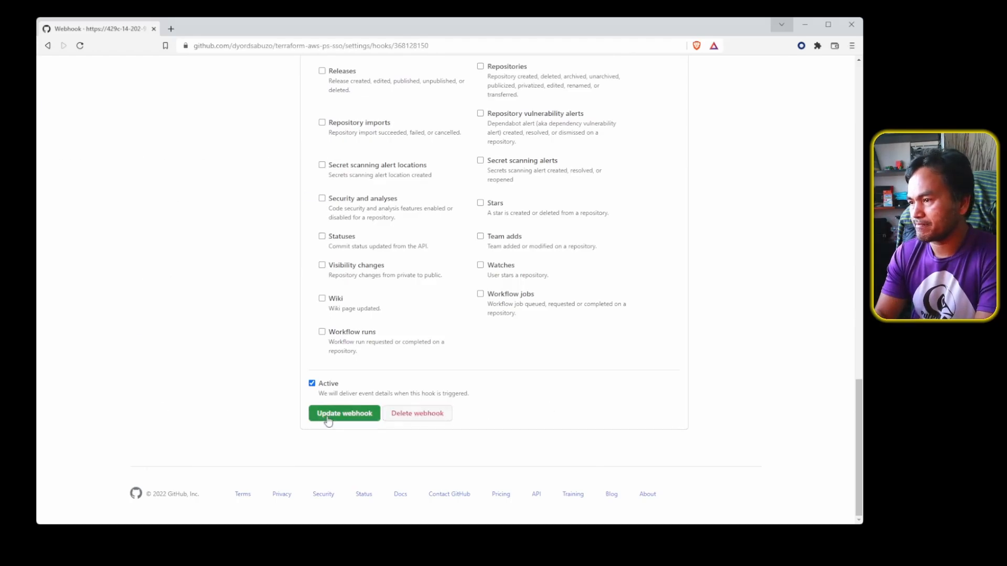
{"action": "left_click", "coordinate": [344, 413]}
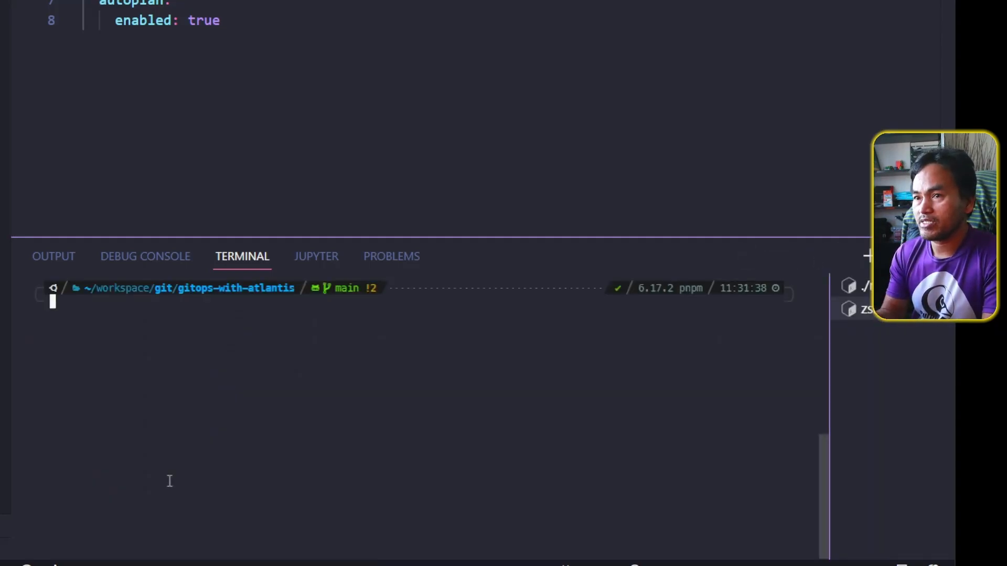
Step: Run aws-vault exec main-admin, check atlantis.var, then launch ./scripts/start-atlantis.sh
{"action": "type", "text": "aws-vault exec main-admin"}
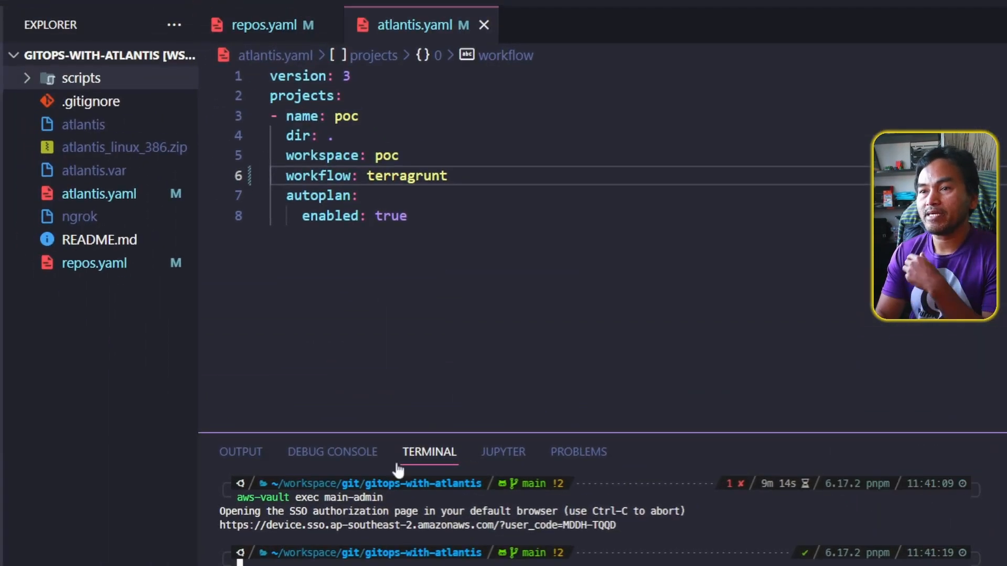
{"action": "left_click", "coordinate": [94, 170]}
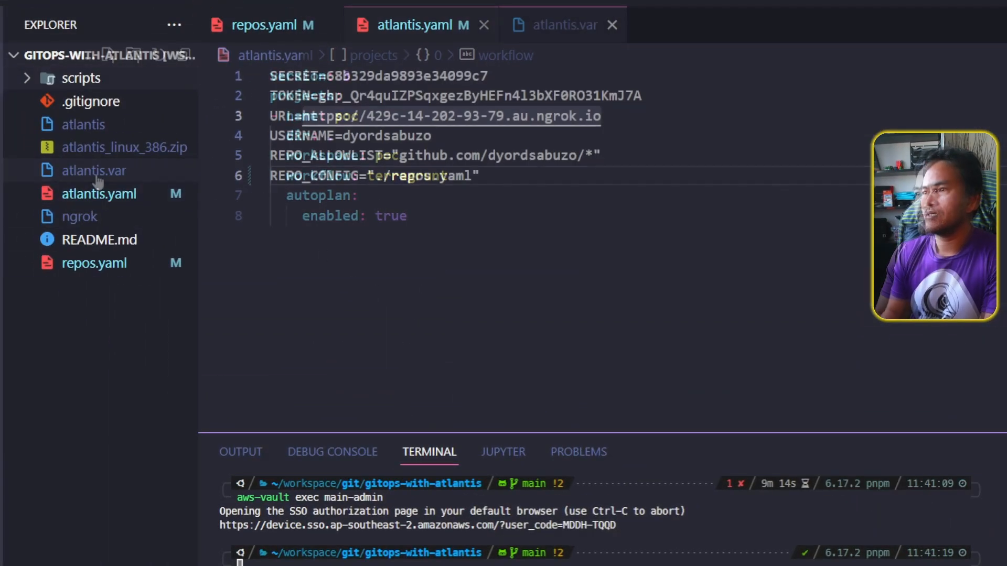
{"action": "left_click", "coordinate": [562, 24]}
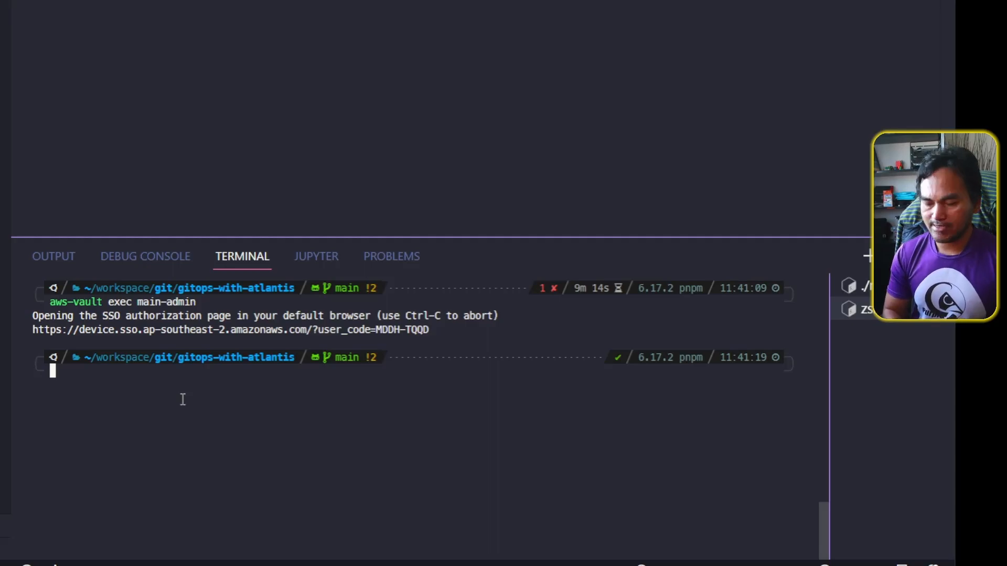
{"action": "type", "text": "./scripts/start-atlantis.sh"}
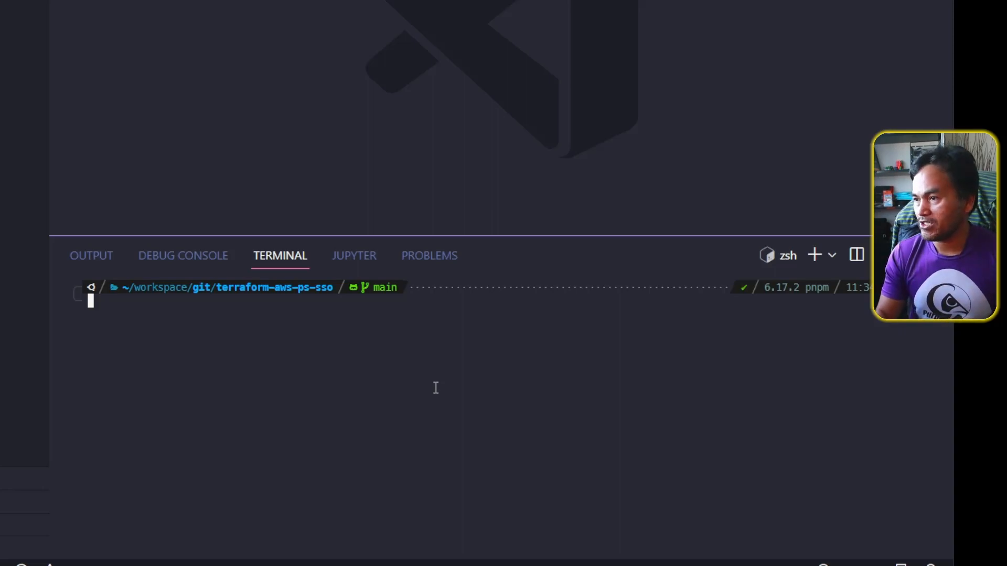
Step: Create branch terragrunt-atlantis-integration, commit 'Reinstate terragrunt config file' and push with gpsup
{"action": "type", "text": "gcb terragrunt-atlantis-integration"}
{"action": "type", "text": "gcmsg \"Reinstate terragrunt config file"}
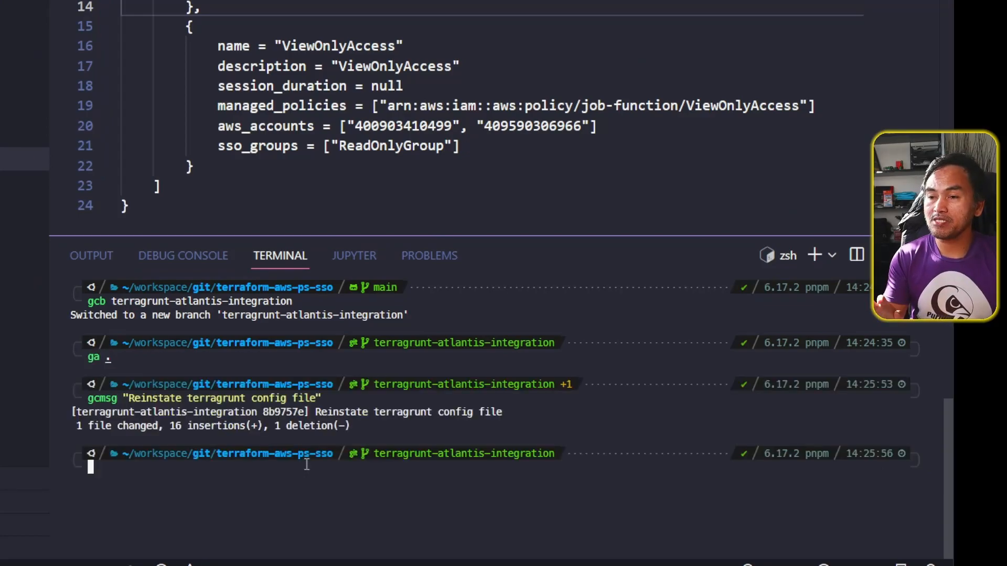
{"action": "type", "text": "gpsup"}
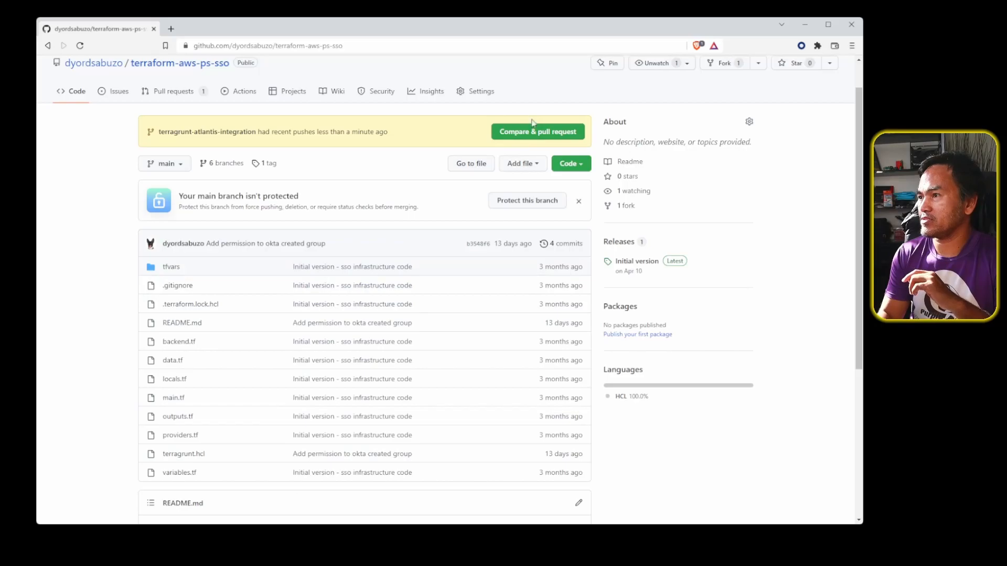
Step: Create pull request #6 from the pushed branch and expand Atlantis's plan output showing no changes
{"action": "left_click", "coordinate": [536, 131]}
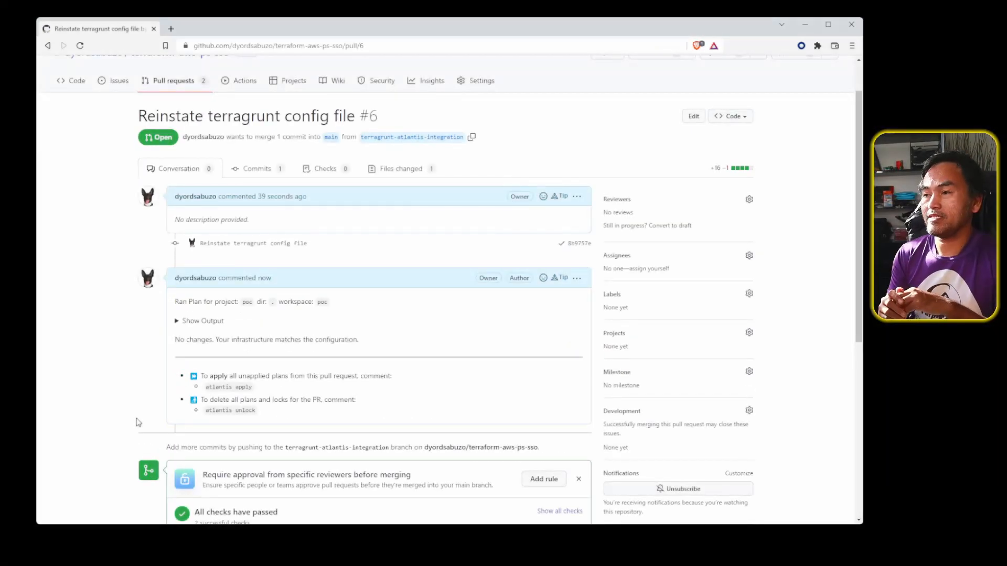
{"action": "scroll", "scroll_direction": "down", "scroll_amount": 3}
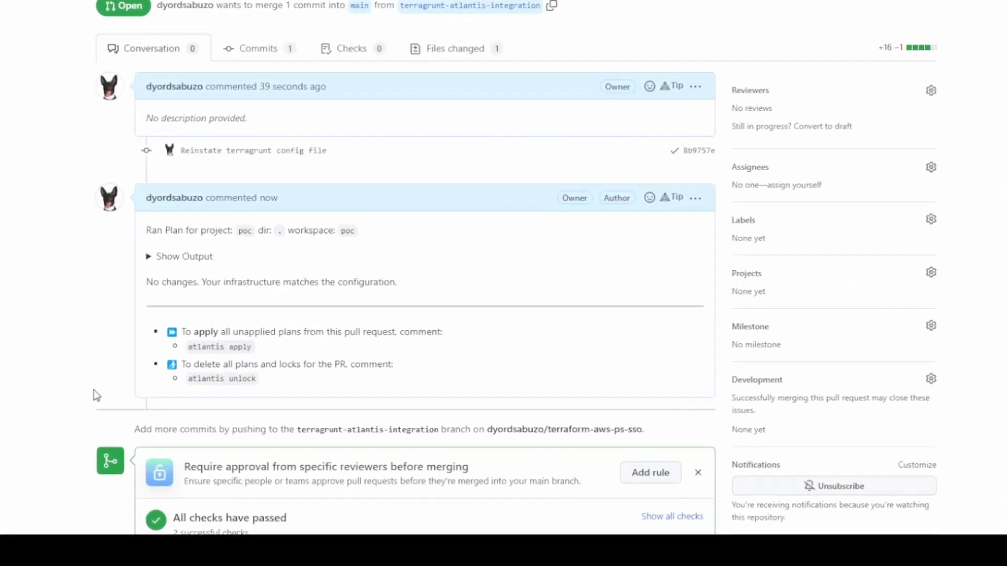
{"action": "scroll", "scroll_direction": "down", "scroll_amount": 3}
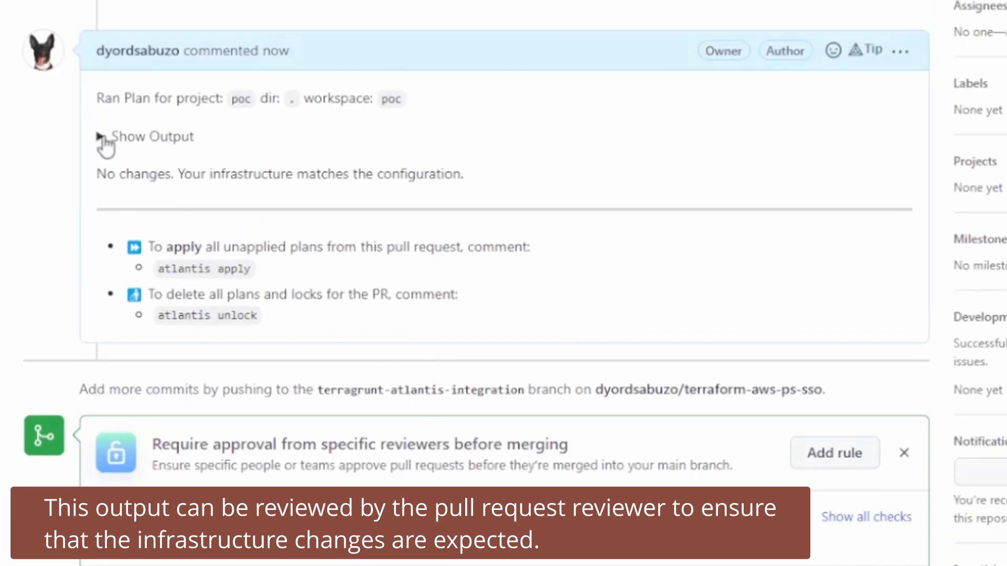
{"action": "left_click", "coordinate": [103, 137]}
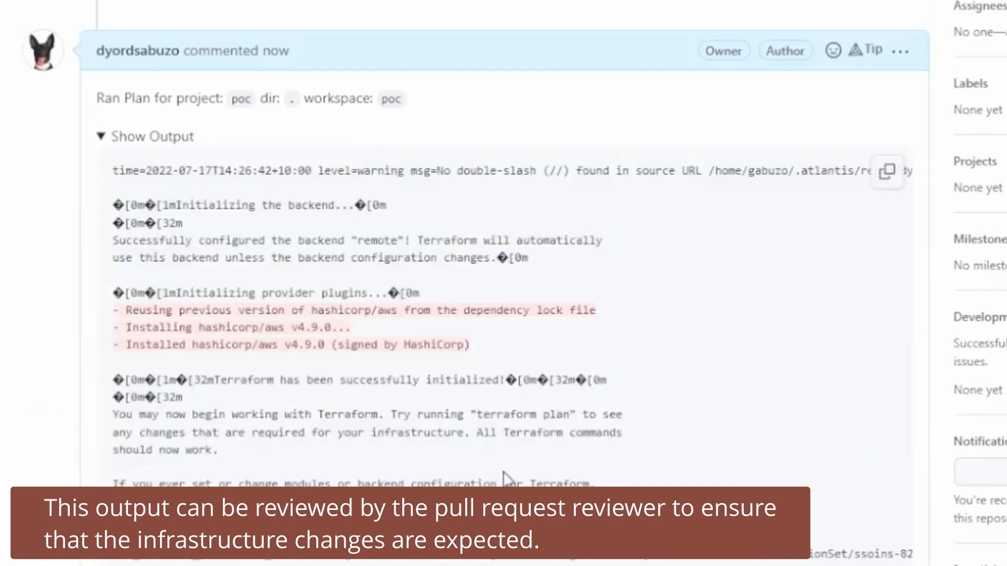
{"action": "scroll", "scroll_direction": "down", "scroll_amount": 3}
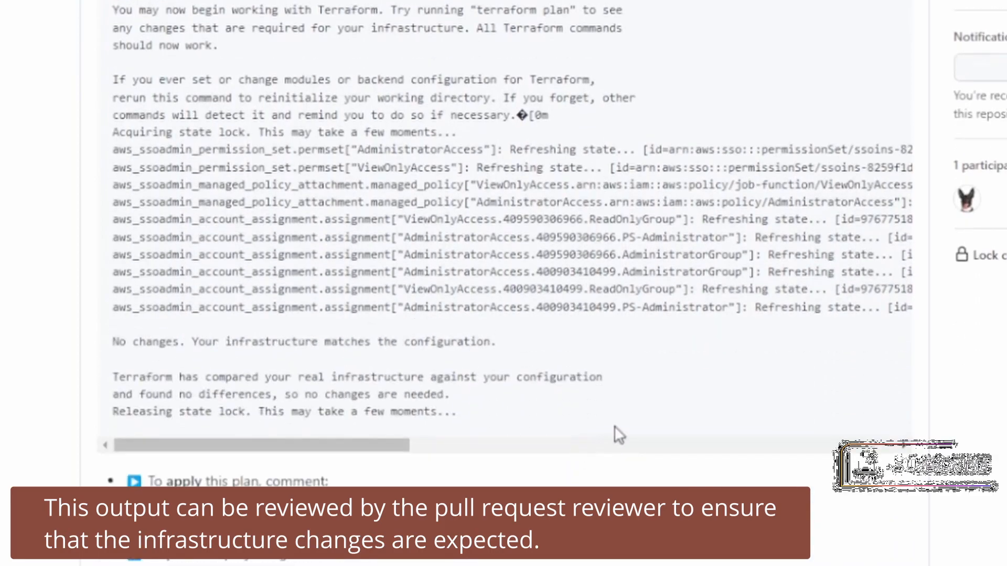
{"action": "scroll", "scroll_direction": "down", "scroll_amount": 3}
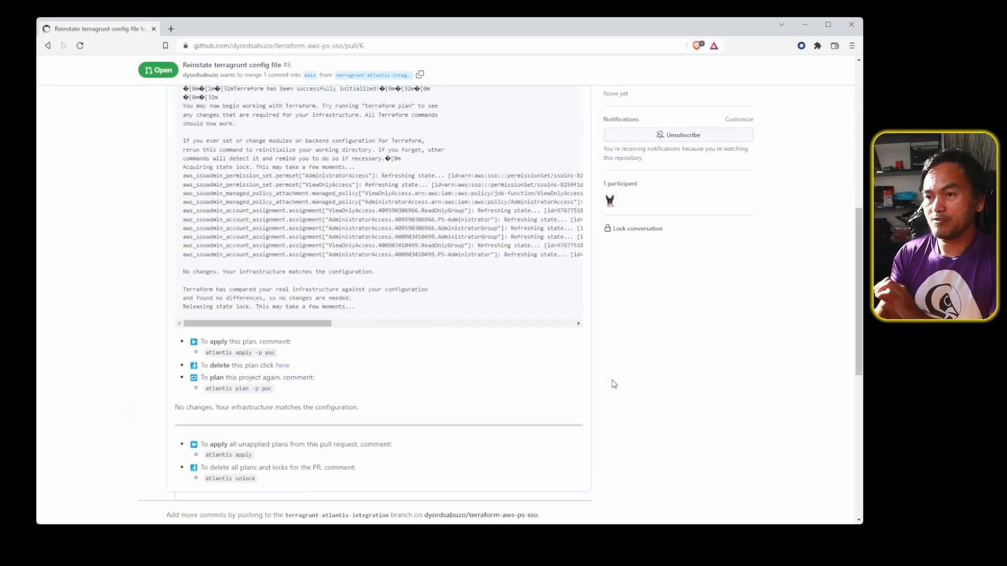
{"action": "mouse_move", "coordinate": [562, 356]}
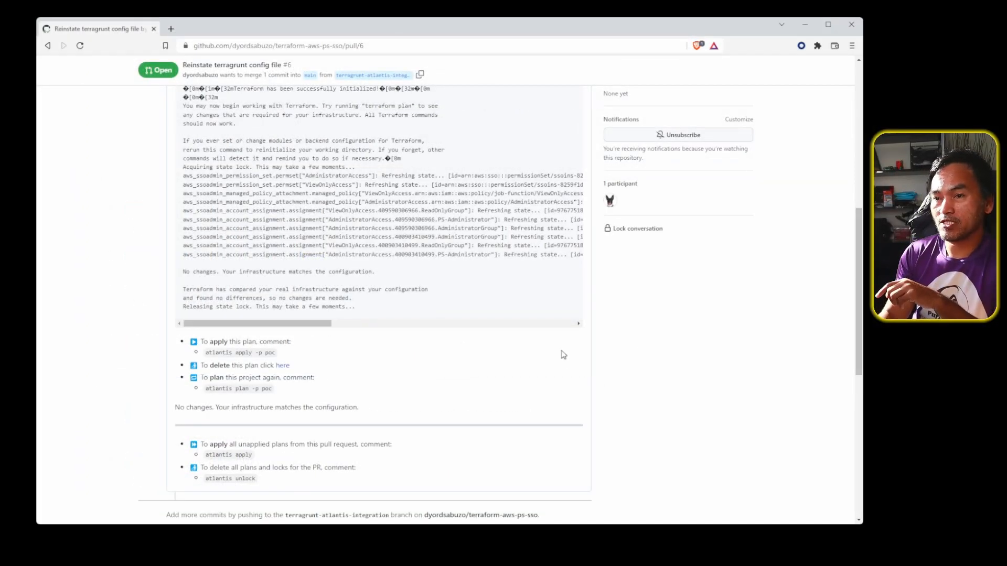
Step: Comment 'atlantis apply -p poc' on the PR and expand the apply output reporting 0 changes
{"action": "scroll", "scroll_direction": "down", "scroll_amount": 3}
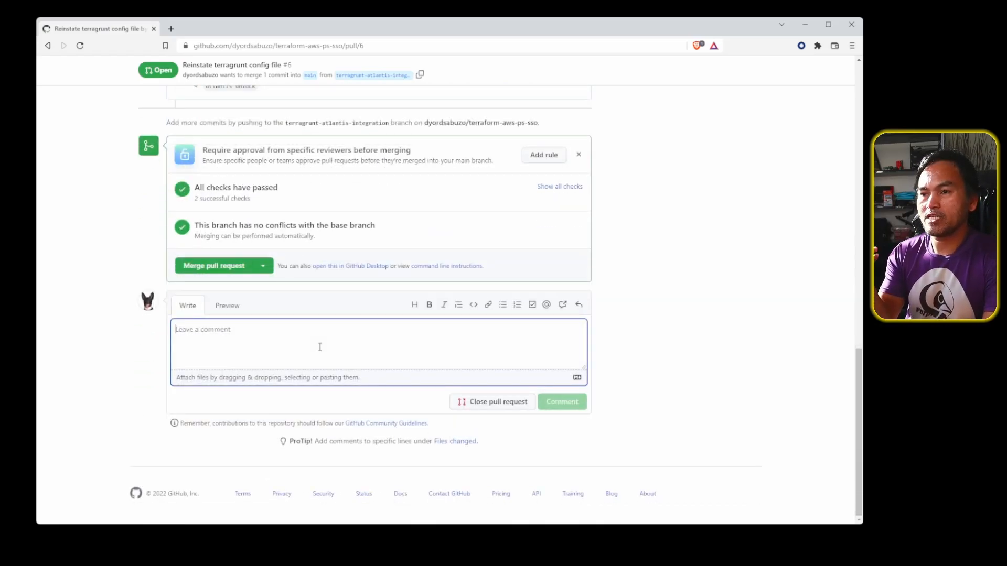
{"action": "type", "text": "atlantis apply"}
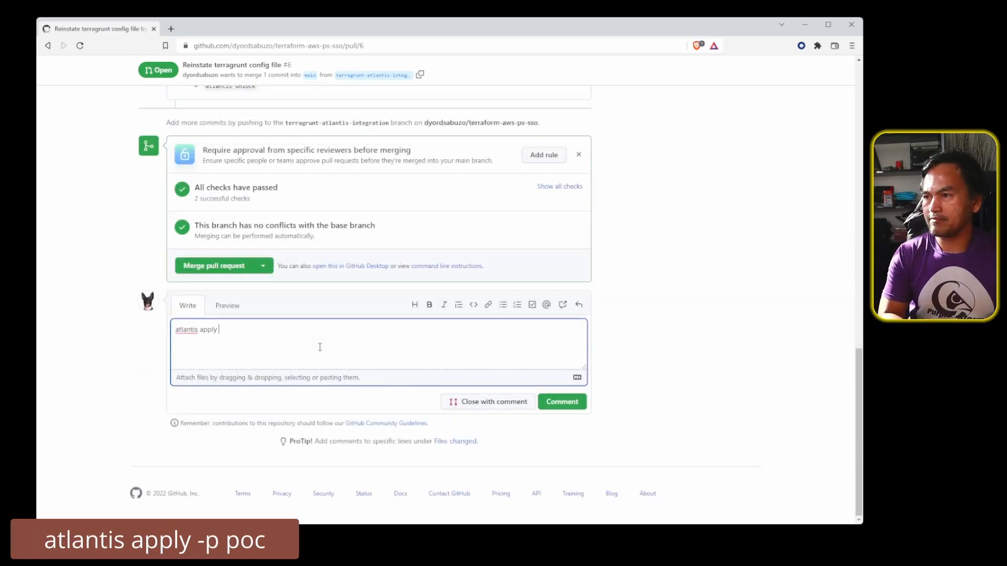
{"action": "type", "text": "-p poc"}
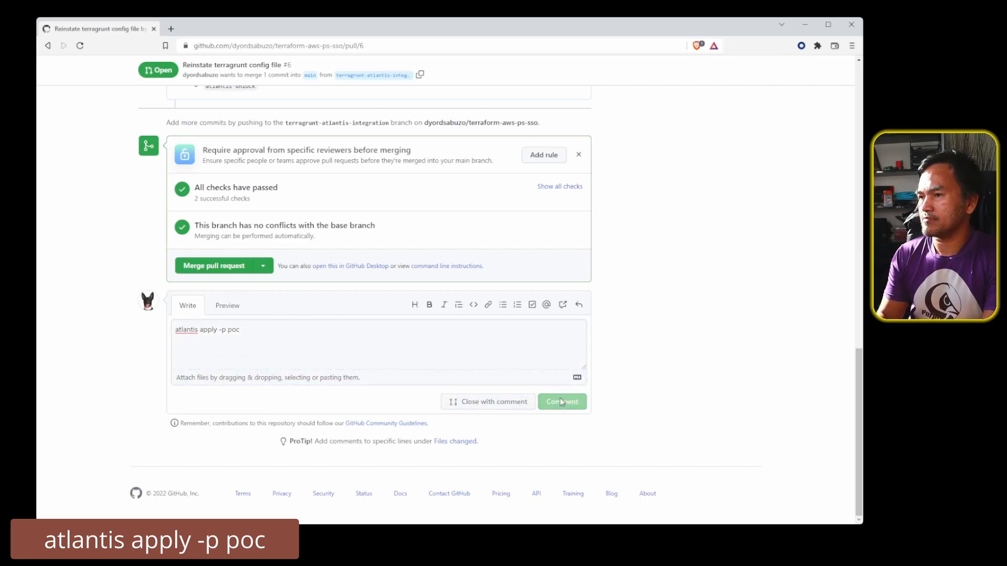
{"action": "left_click", "coordinate": [563, 401]}
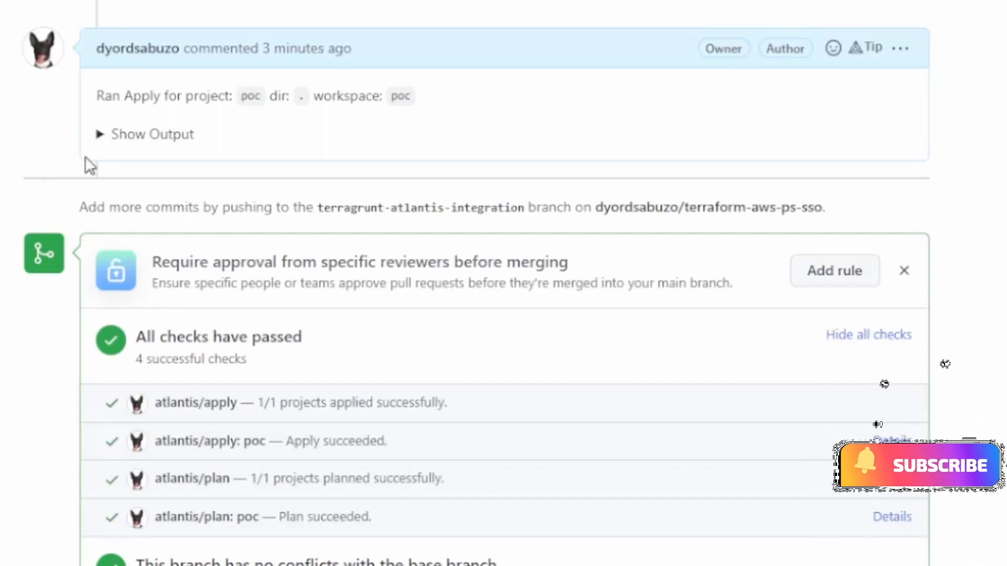
{"action": "left_click", "coordinate": [152, 133]}
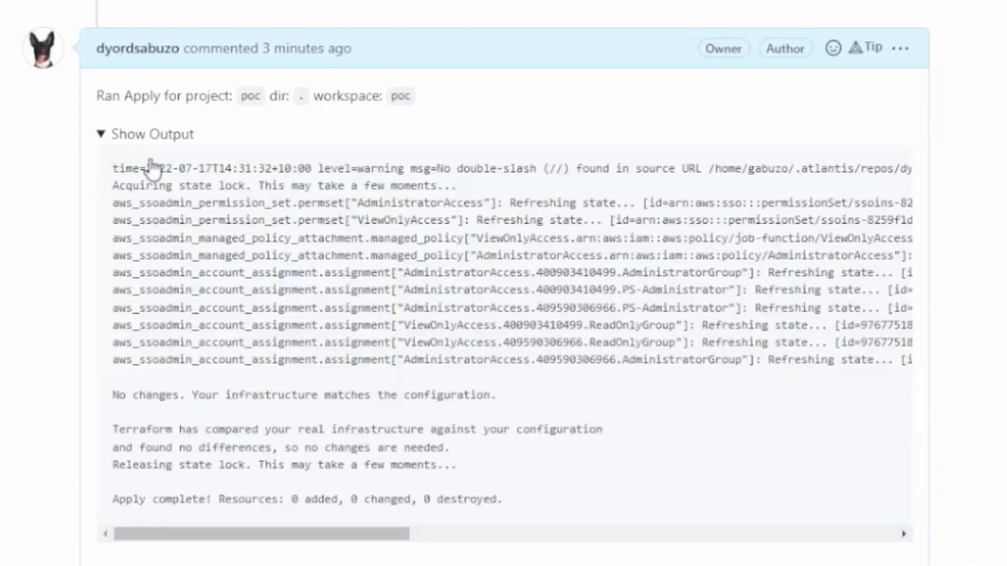